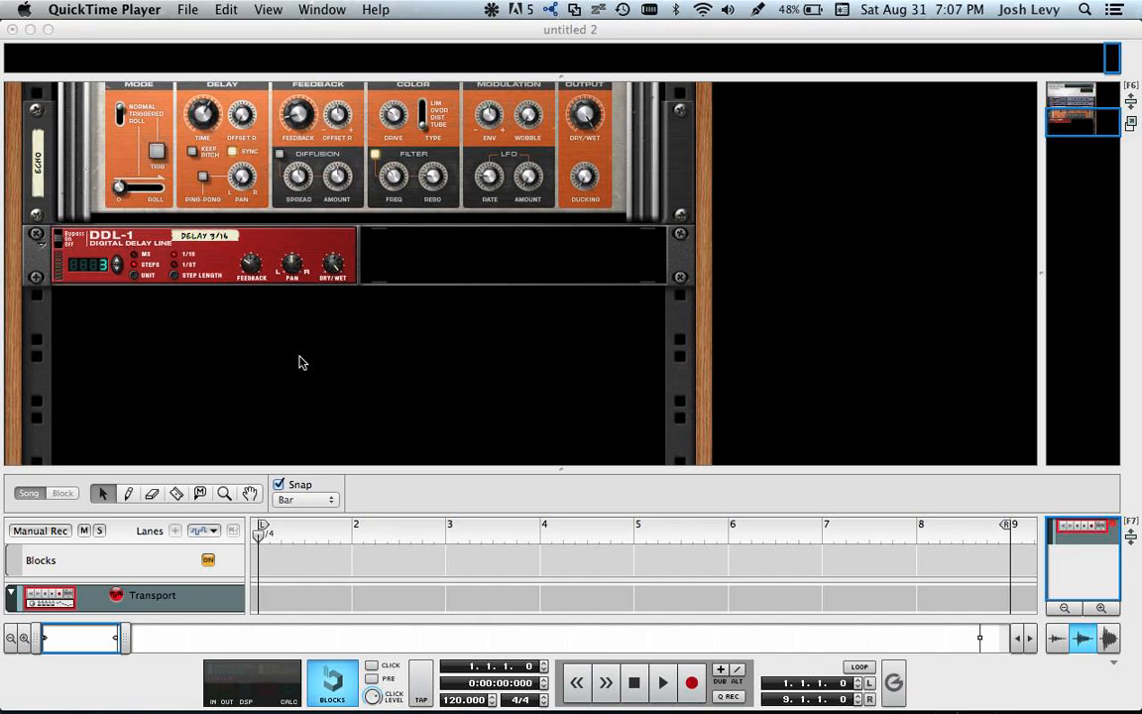
pyautogui.moveTo(856, 111)
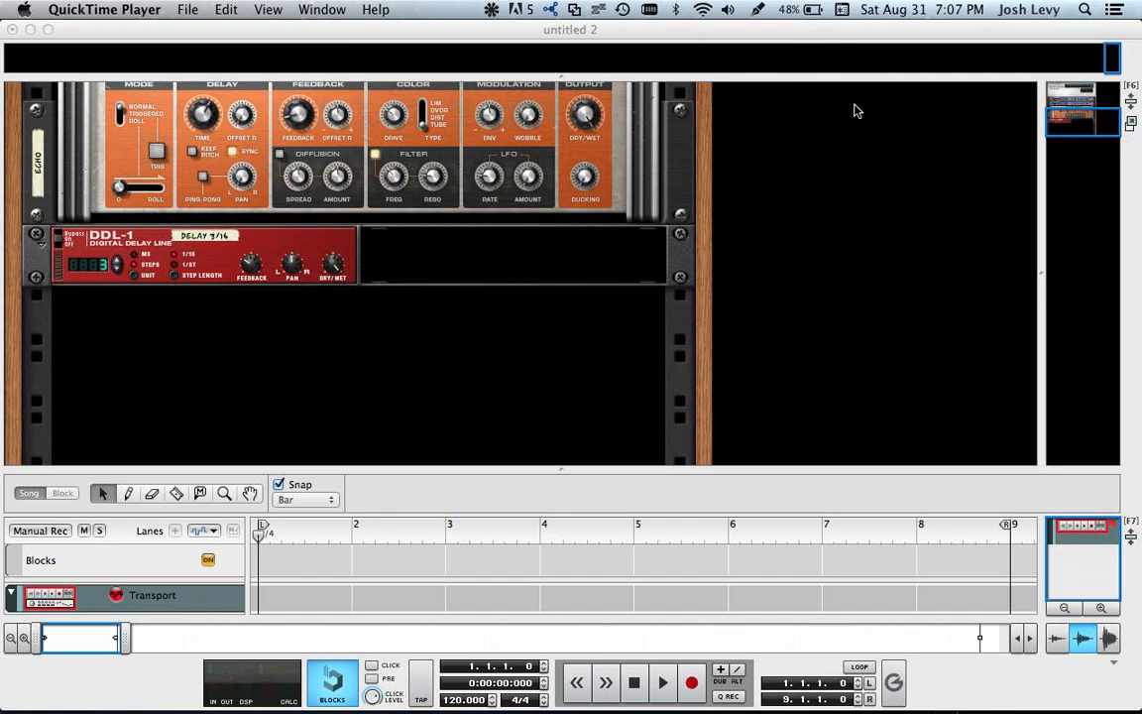
# - Launch Audio MIDI Setup from Spotlight by searching 'audio'
pyautogui.click(1085, 7)
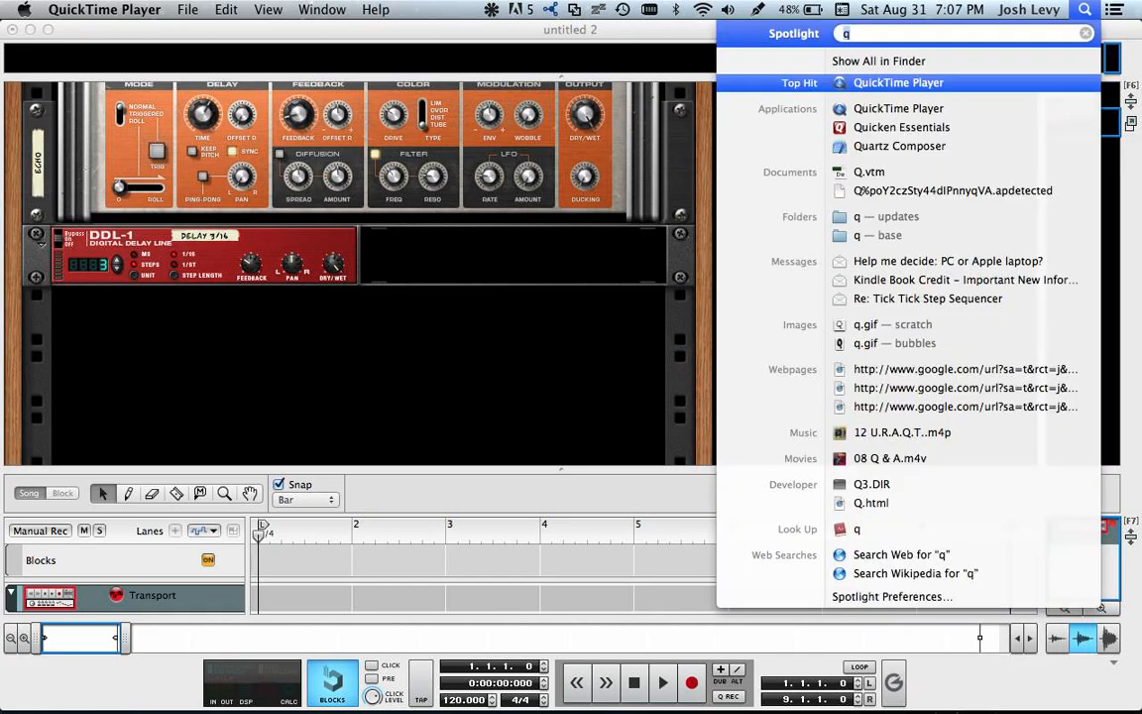
pyautogui.write('audio')
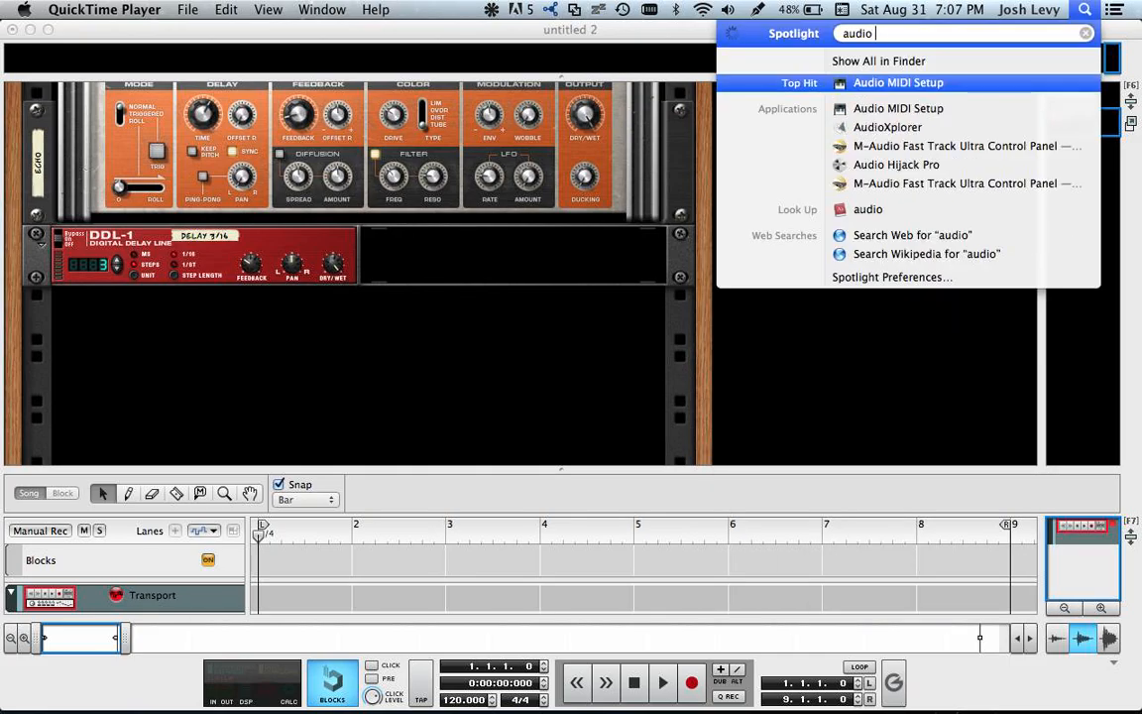
pyautogui.click(896, 83)
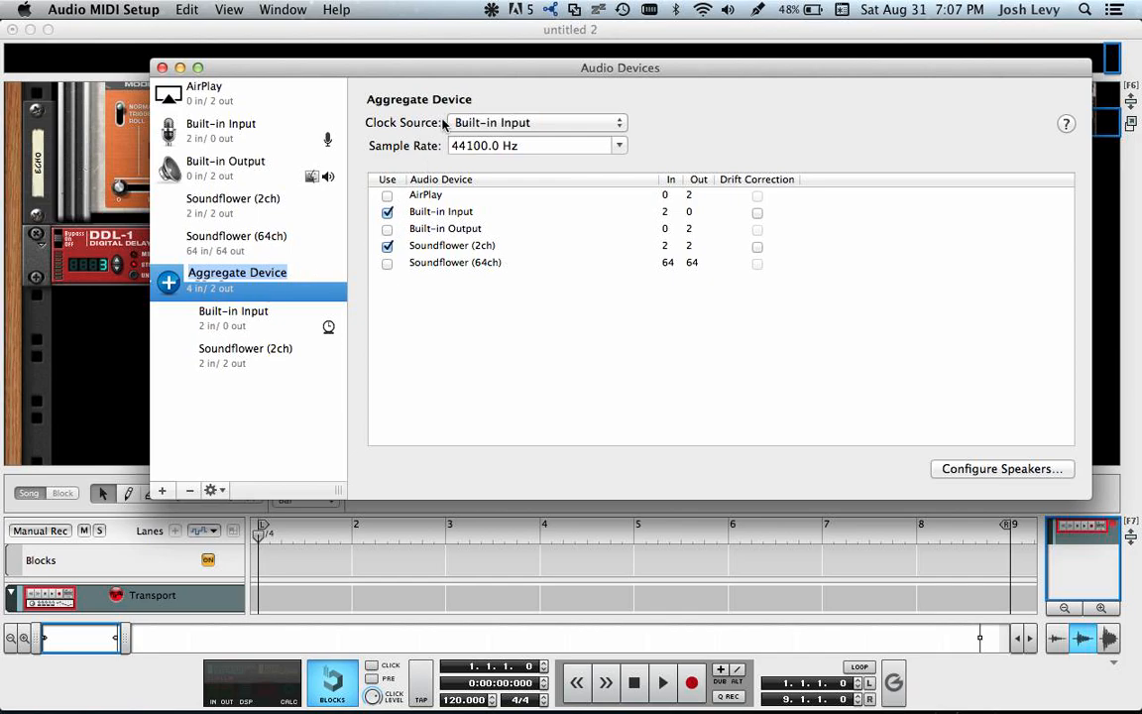
# - Show the MIDI Studio, confirm IAC Driver is online with Bus 1, and return to Reason
pyautogui.click(281, 8)
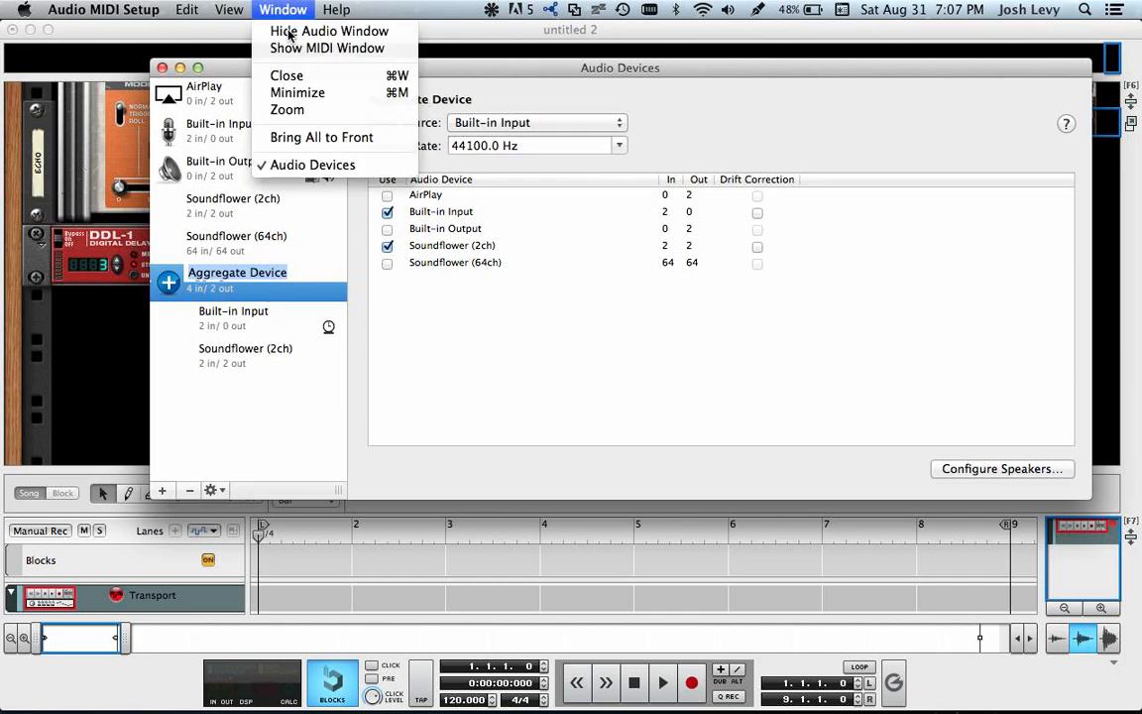
pyautogui.click(328, 48)
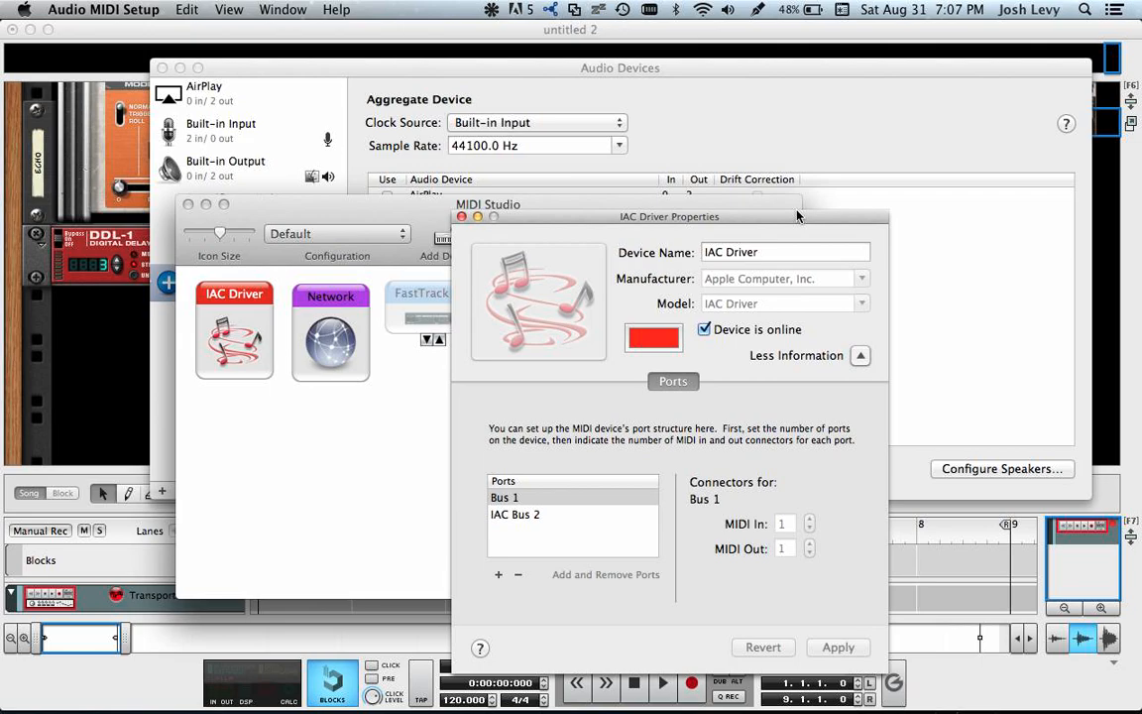
pyautogui.moveTo(730, 226)
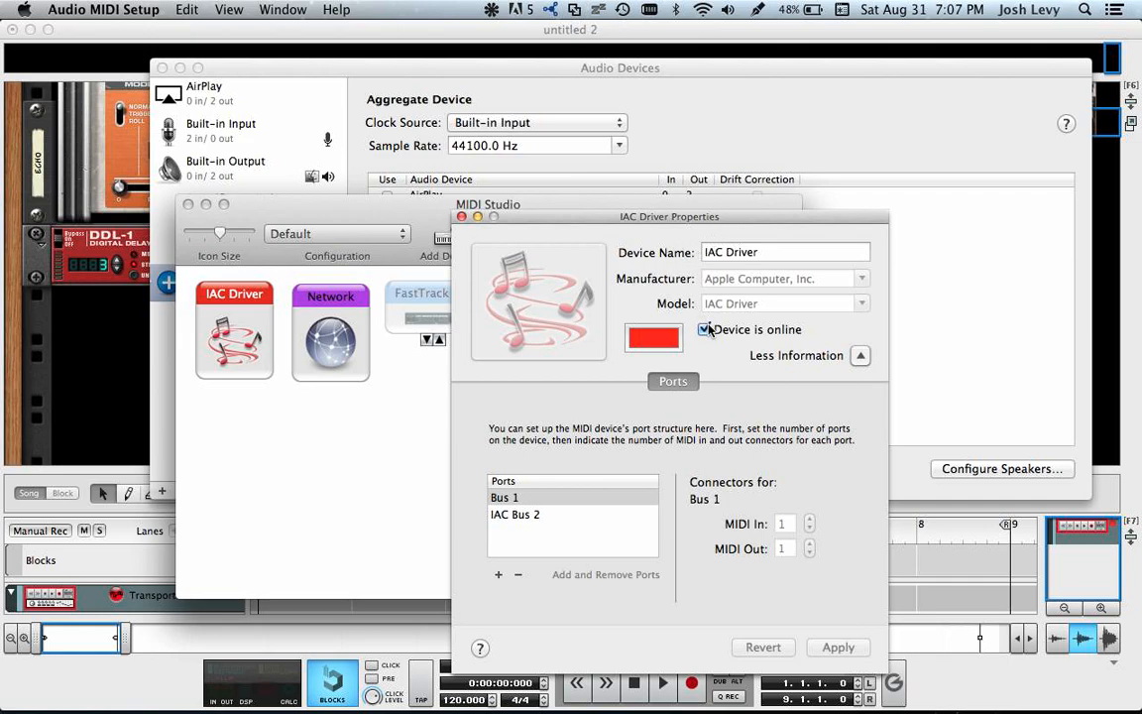
pyautogui.click(460, 216)
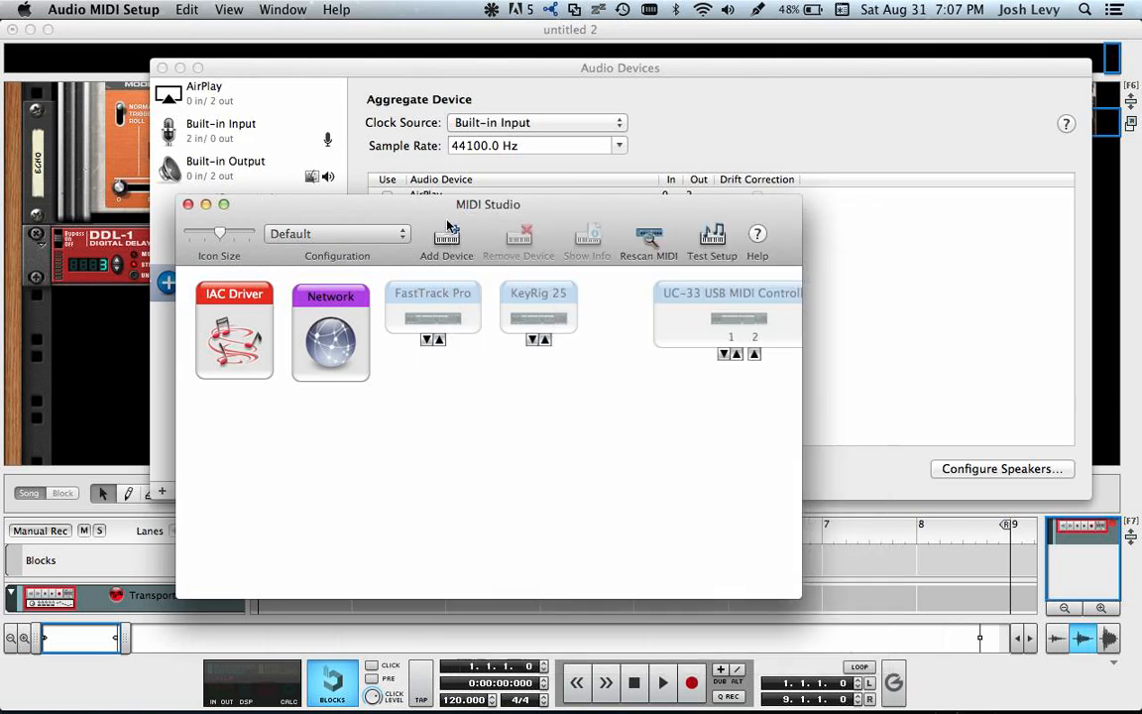
pyautogui.doubleClick(234, 333)
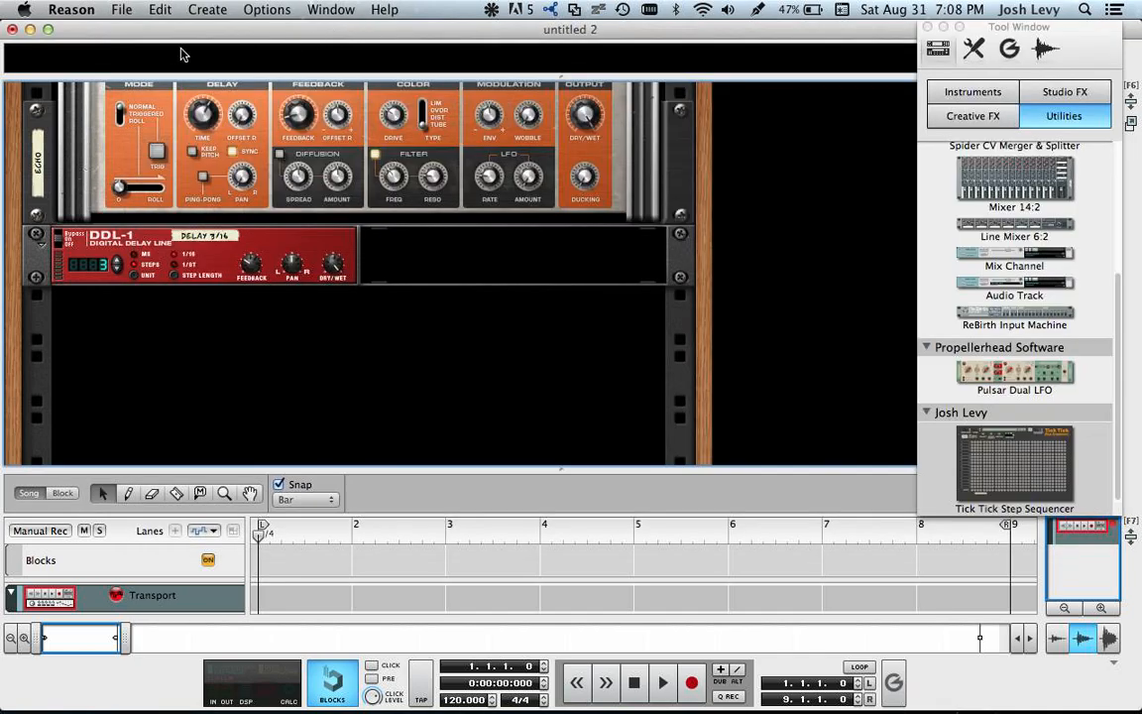
# - Add a new control surface in Reason's Control Surfaces preferences
pyautogui.click(71, 8)
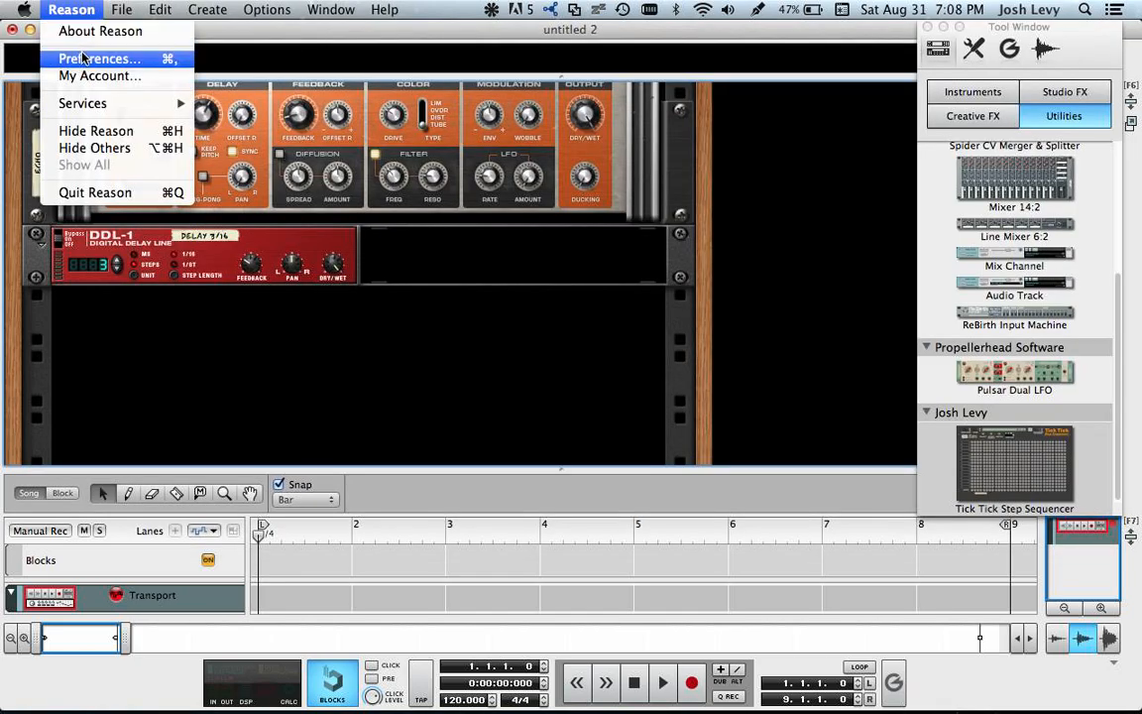
pyautogui.click(99, 59)
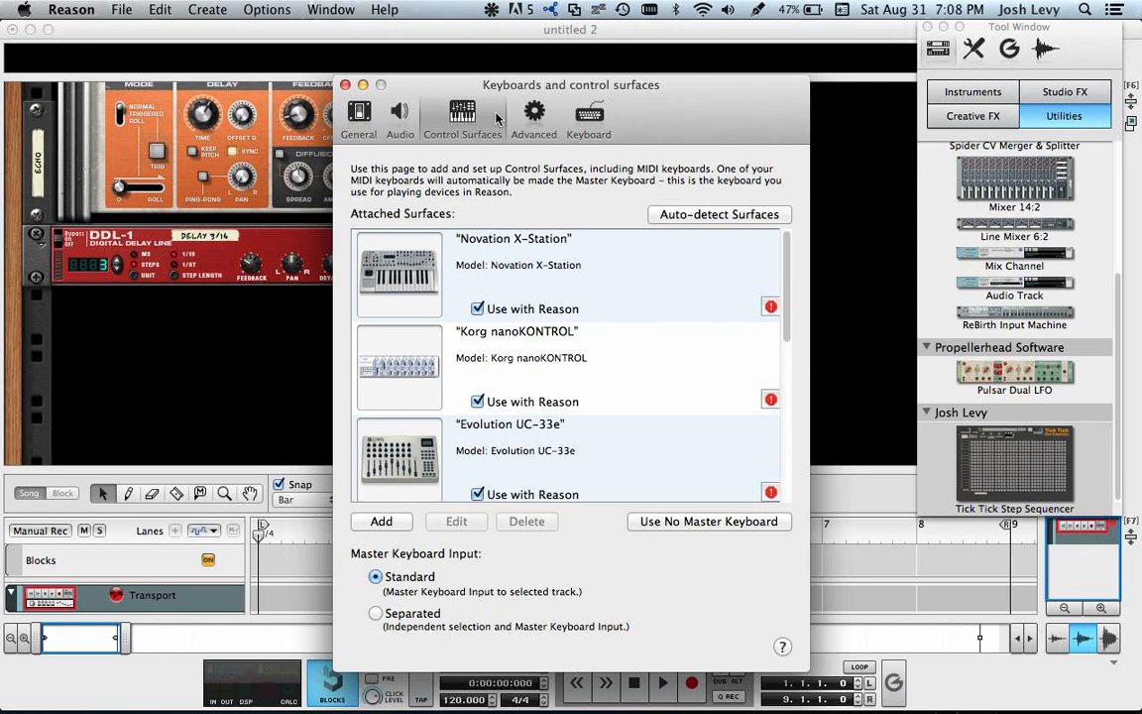
pyautogui.moveTo(387, 535)
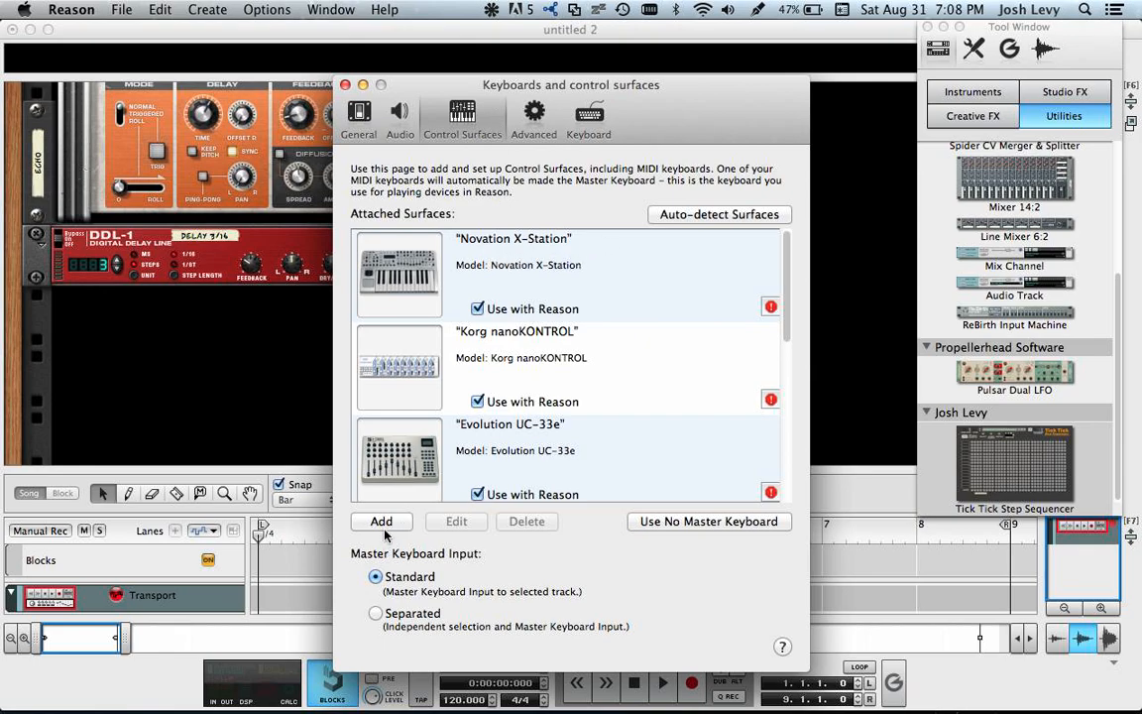
pyautogui.click(381, 519)
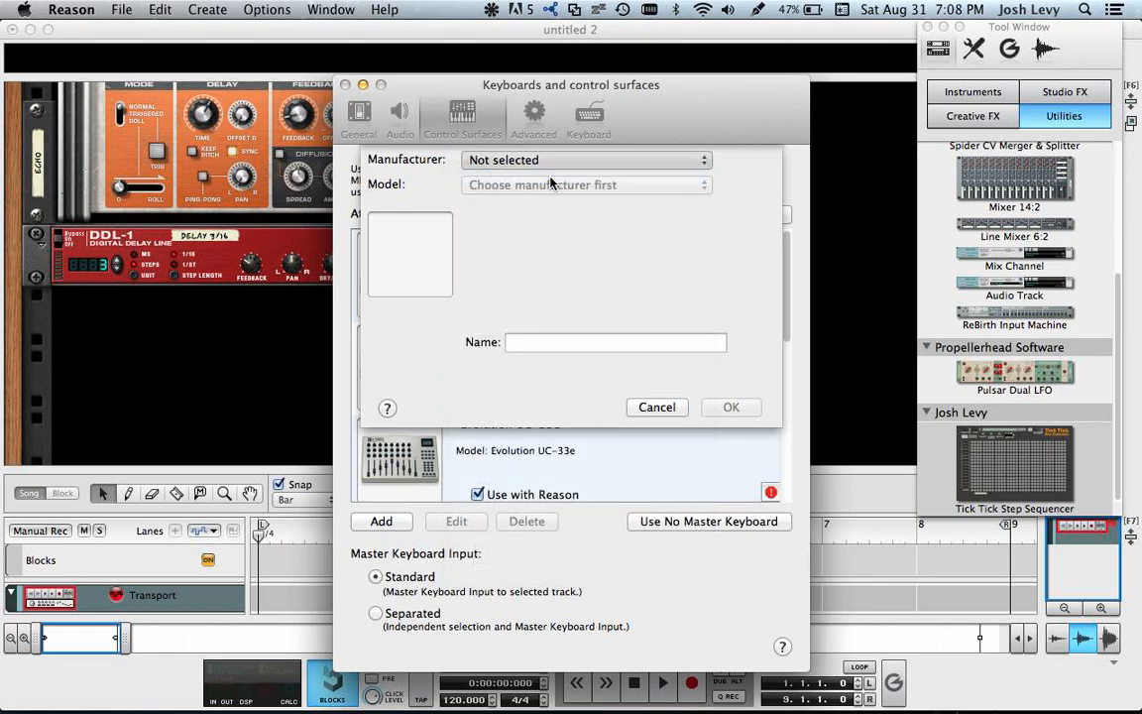
# - Make it an <Other> MIDI Control Keyboard receiving from IAC Driver Bus 1
pyautogui.click(585, 158)
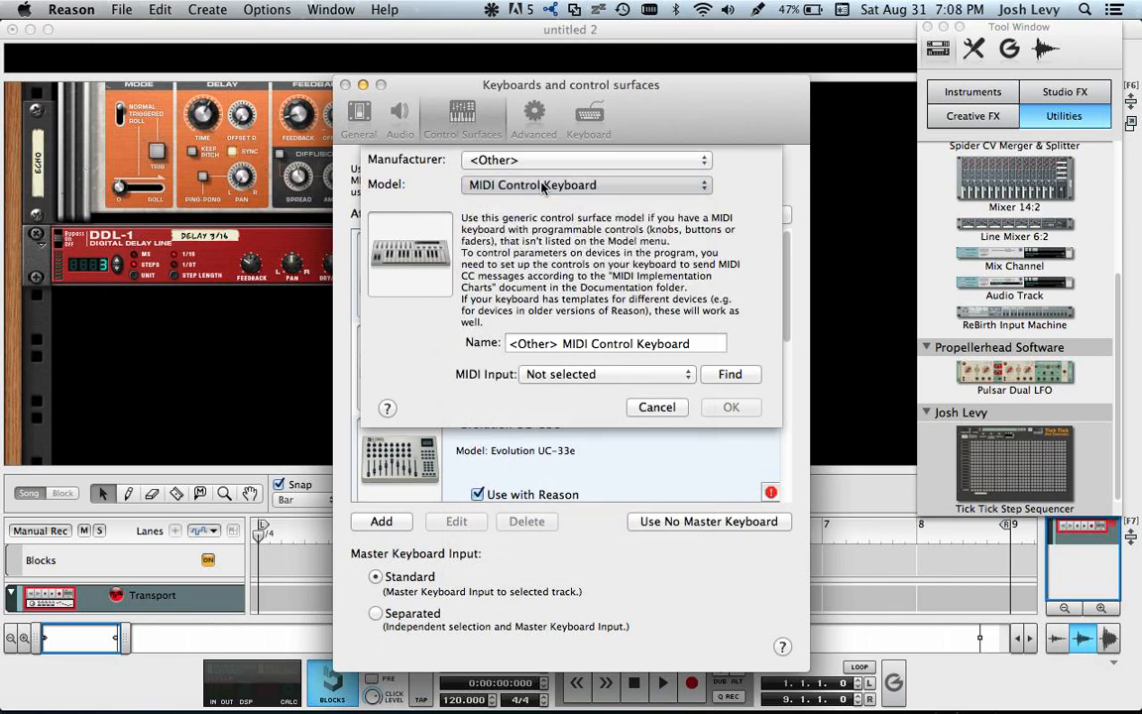
pyautogui.click(605, 373)
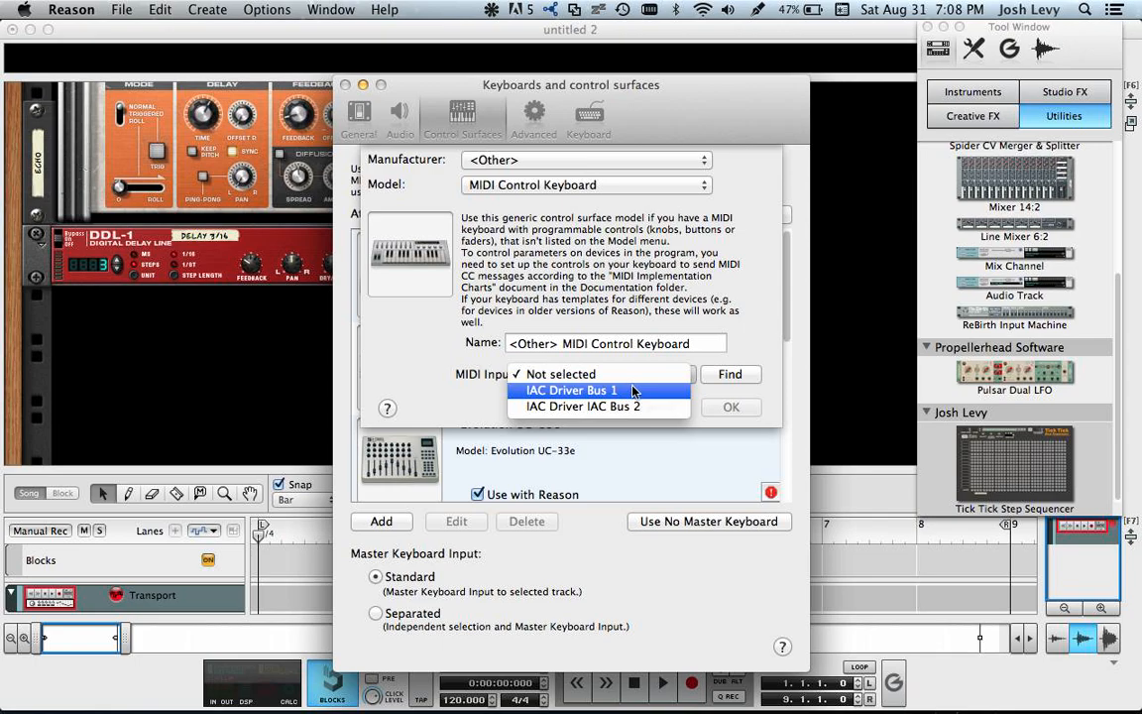
pyautogui.click(571, 389)
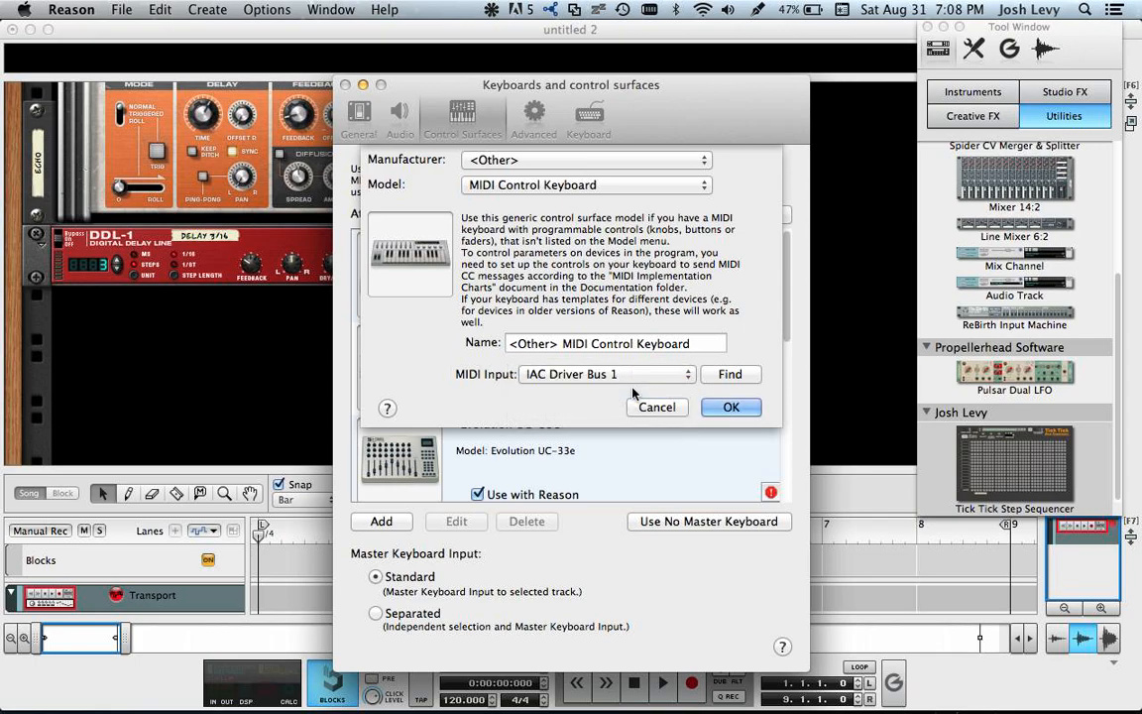
pyautogui.click(730, 407)
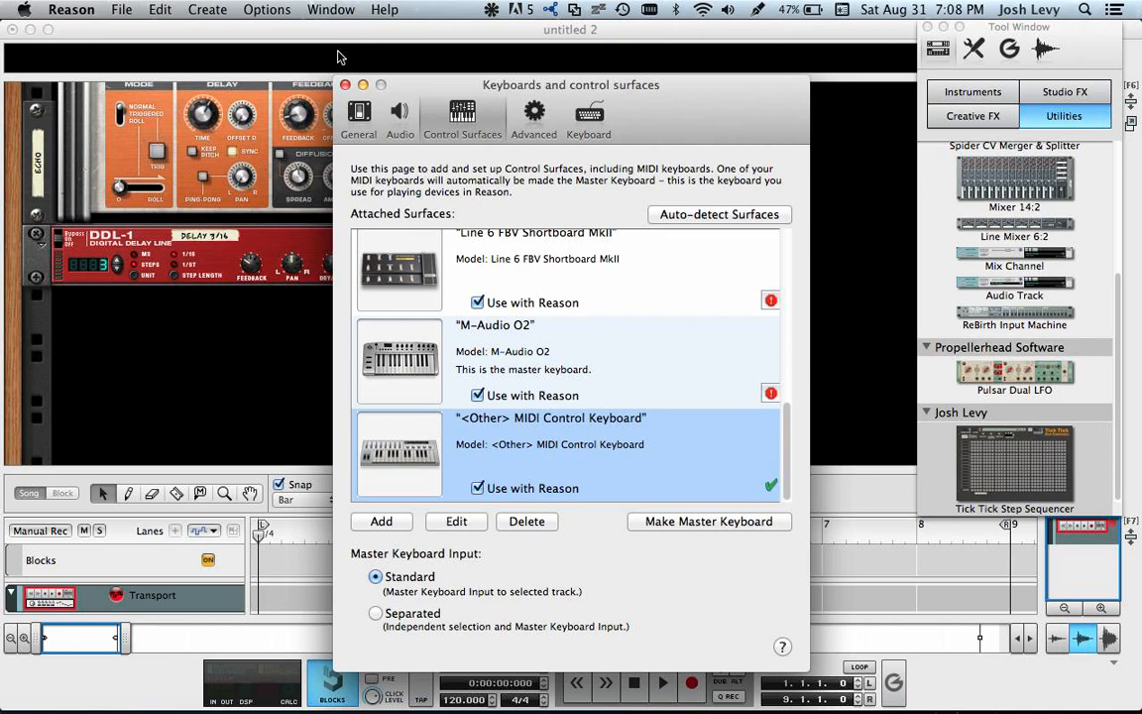
# - Add a Tick Tick Step Sequencer from Utilities and an External MIDI Instrument to the rack
pyautogui.click(345, 83)
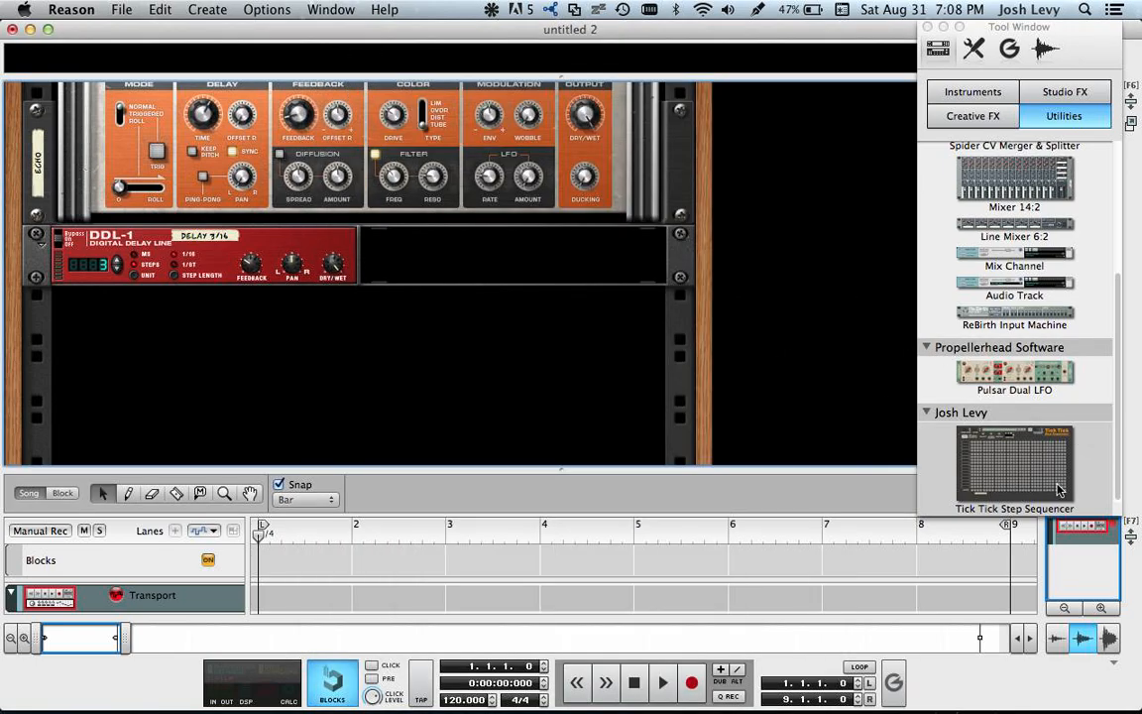
pyautogui.moveTo(995, 470)
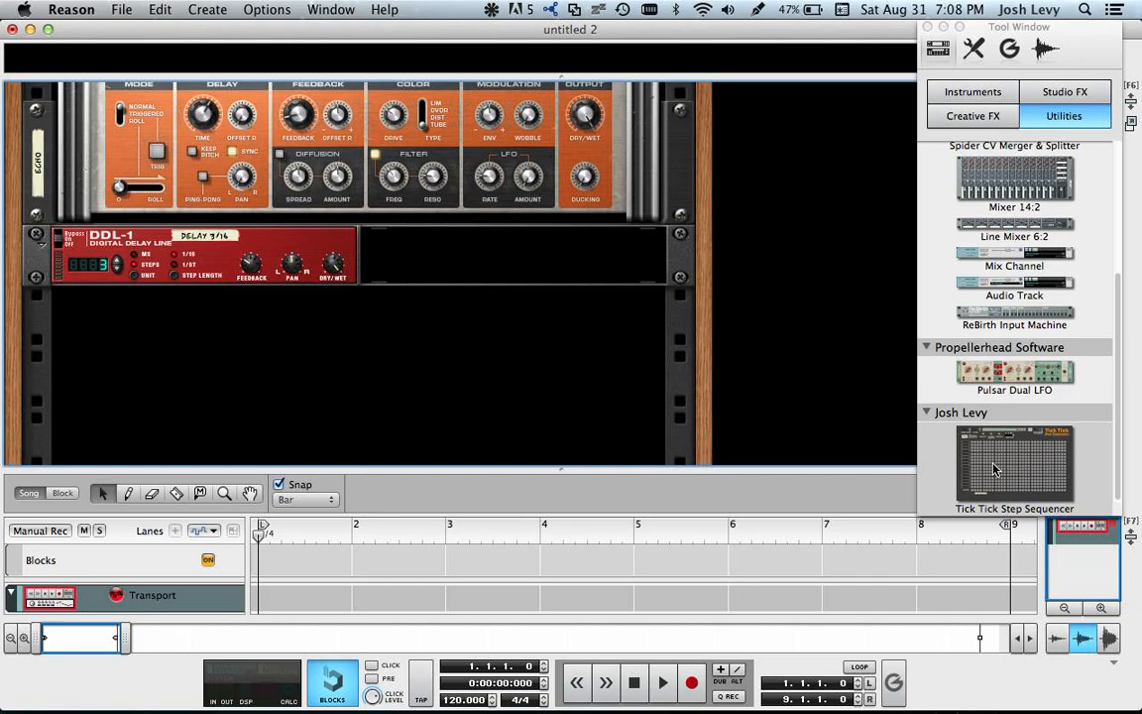
pyautogui.click(1015, 466)
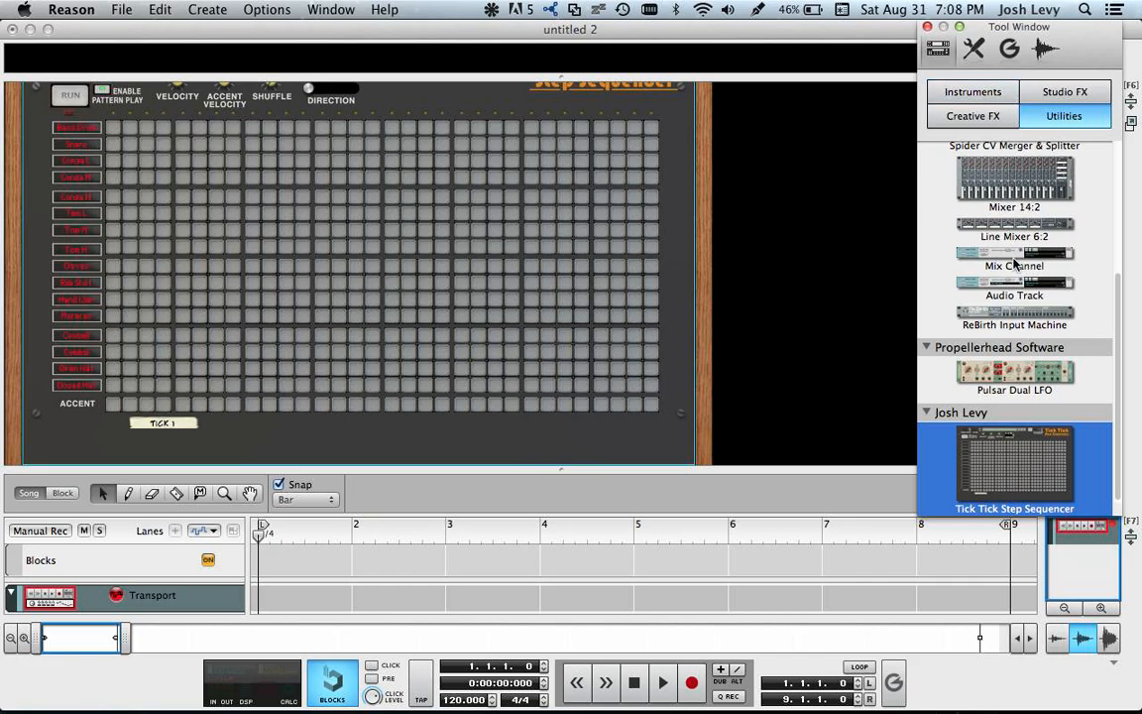
pyautogui.scroll(3)
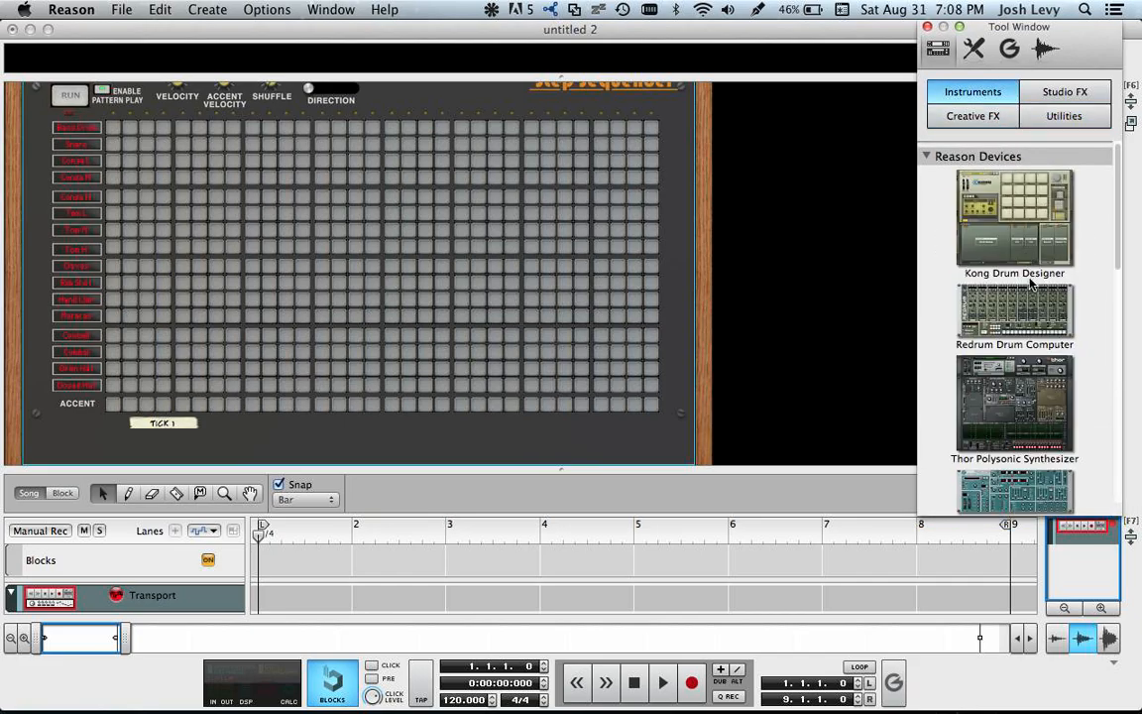
pyautogui.scroll(-3)
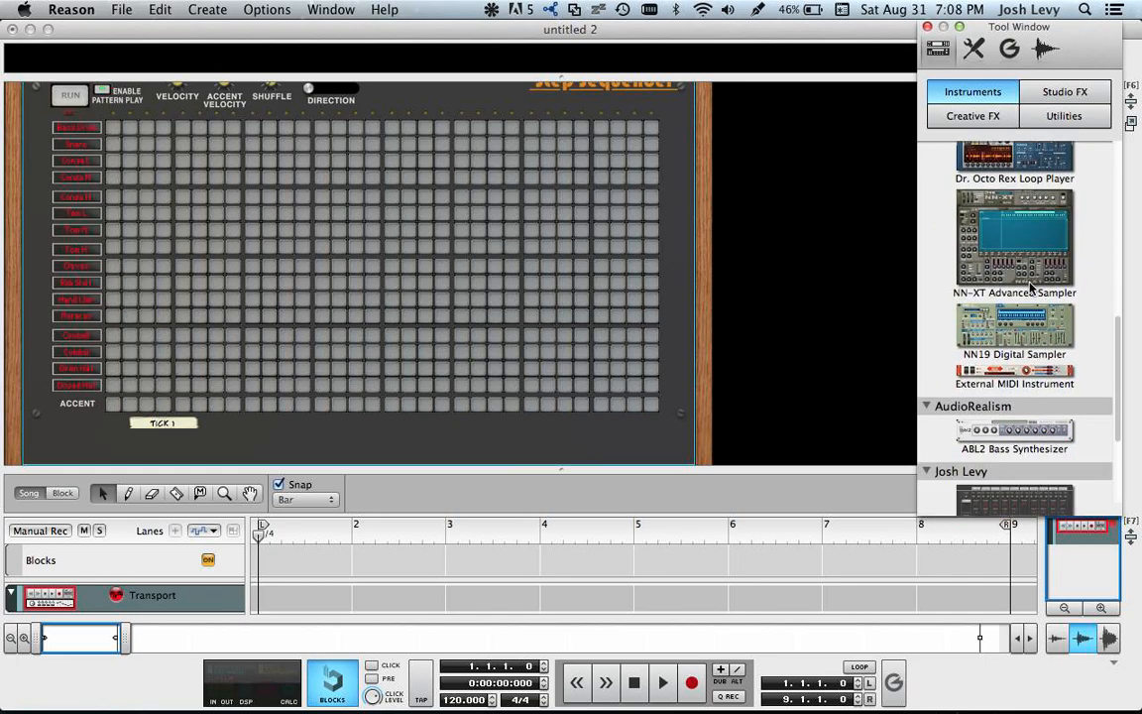
pyautogui.click(1015, 377)
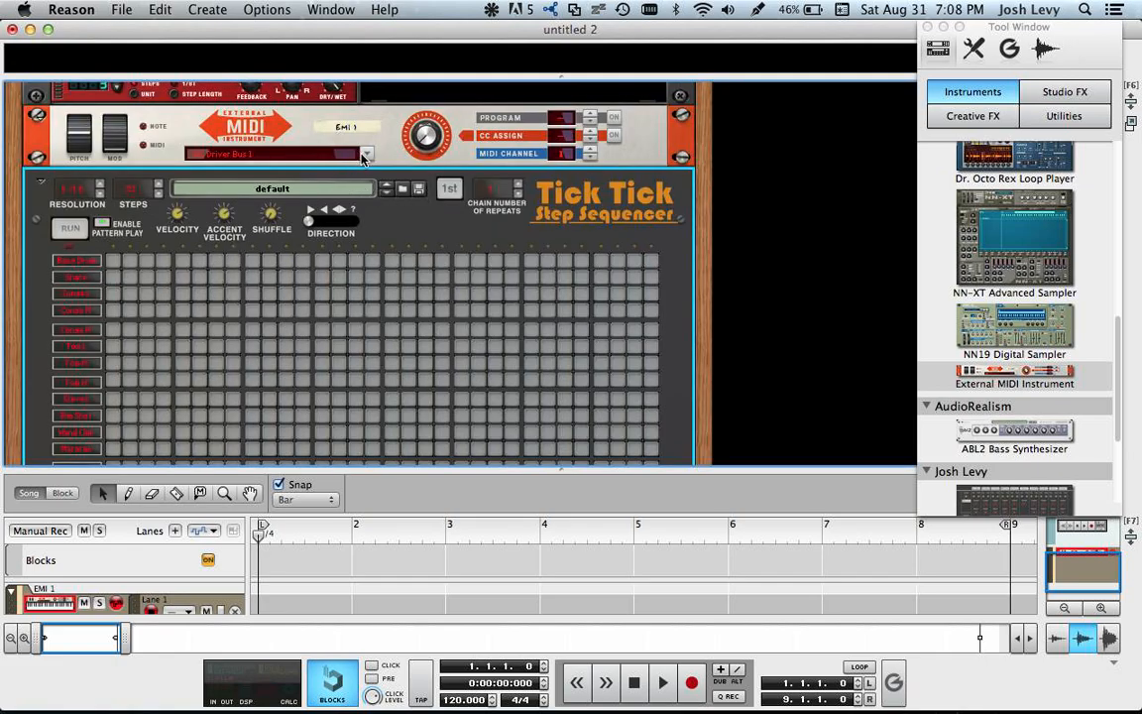
# - Route the External MIDI Instrument to IAC Driver IAC Bus 1 and enable steps in the top row
pyautogui.click(365, 154)
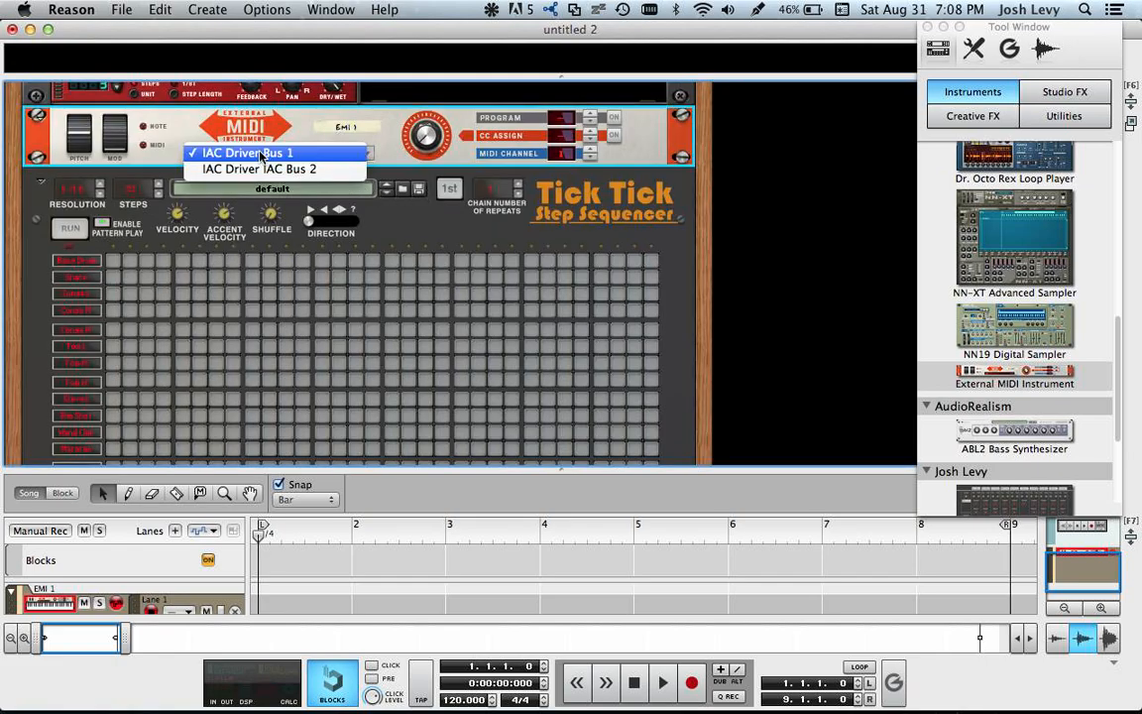
pyautogui.click(258, 153)
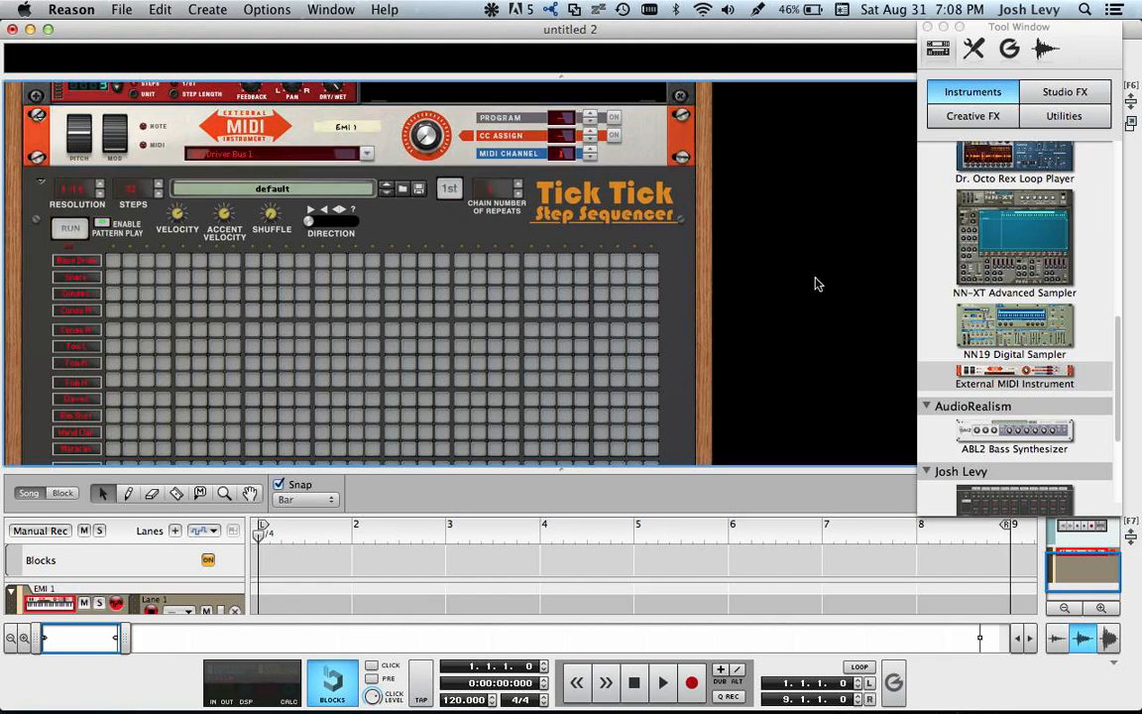
pyautogui.moveTo(115, 262)
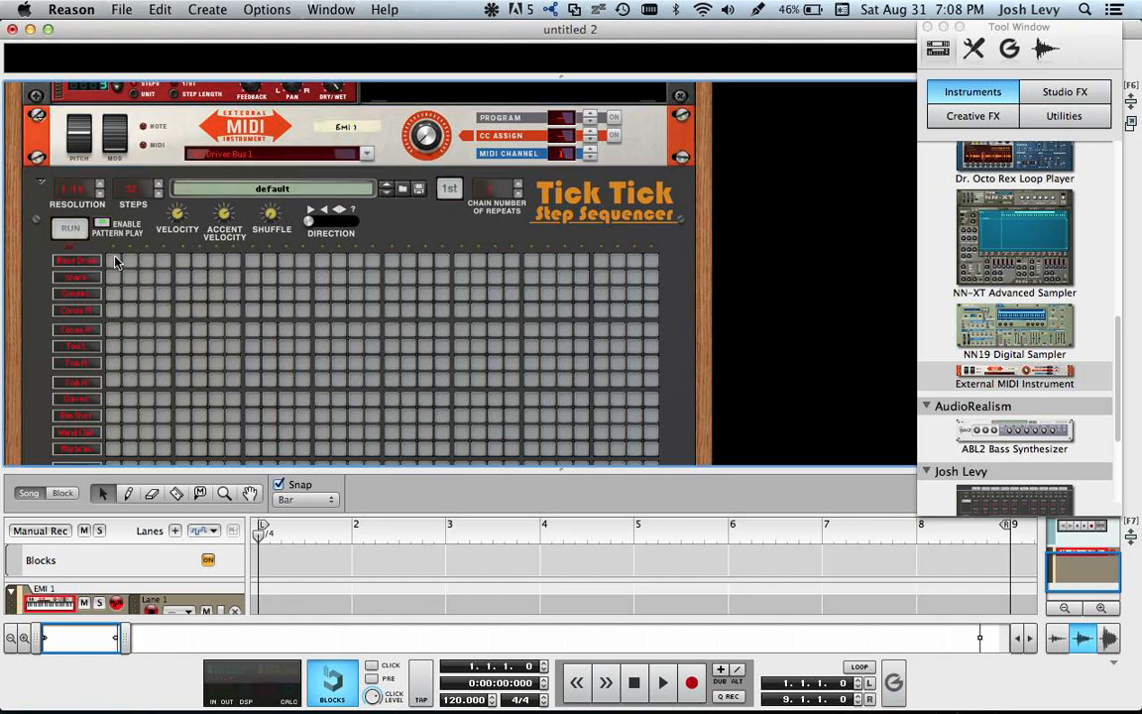
pyautogui.click(250, 262)
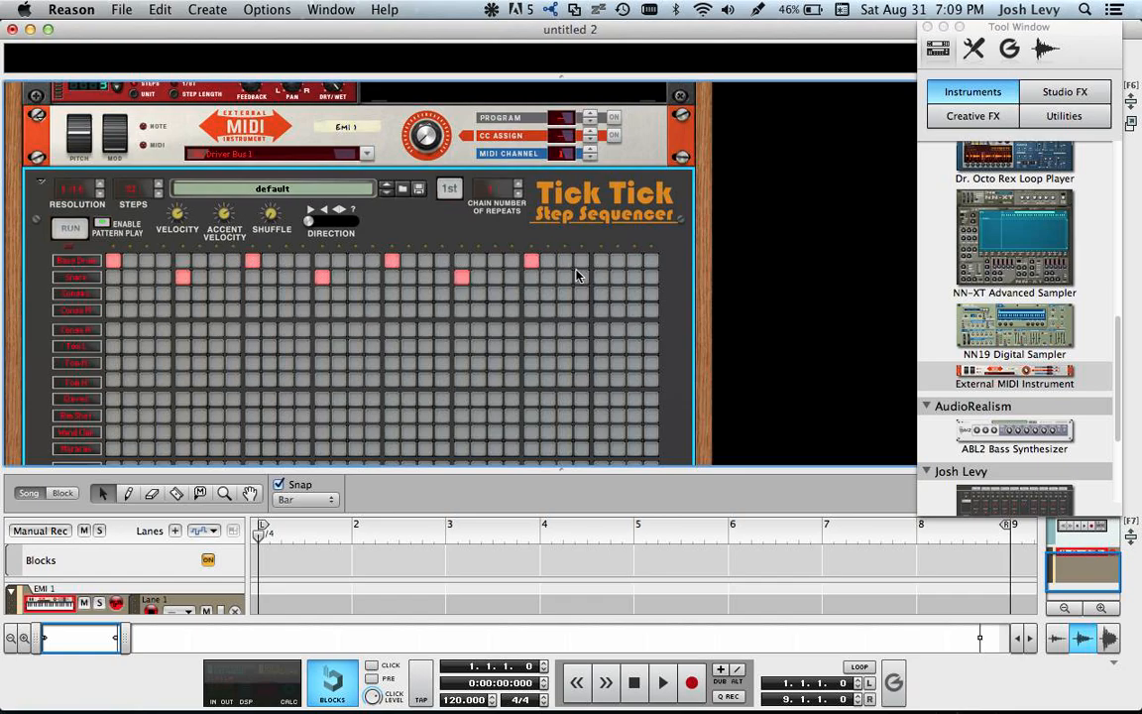
pyautogui.scroll(-3)
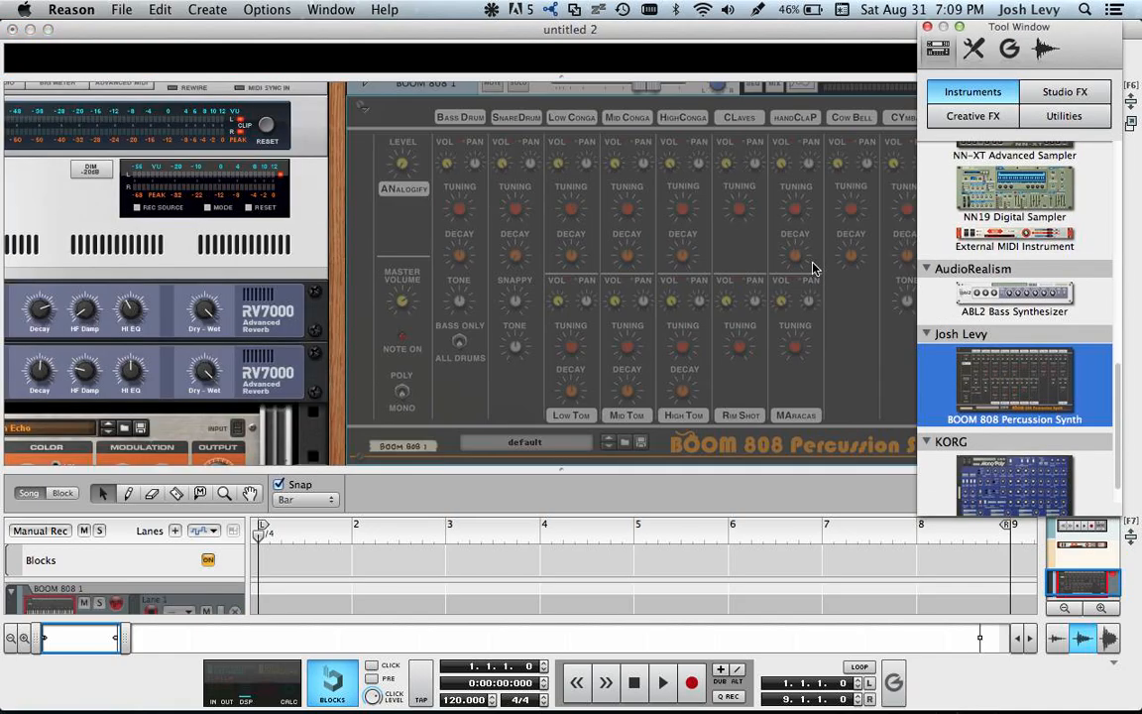
# - Play the pattern through BOOM 808, stop, and return to the song start
pyautogui.click(662, 682)
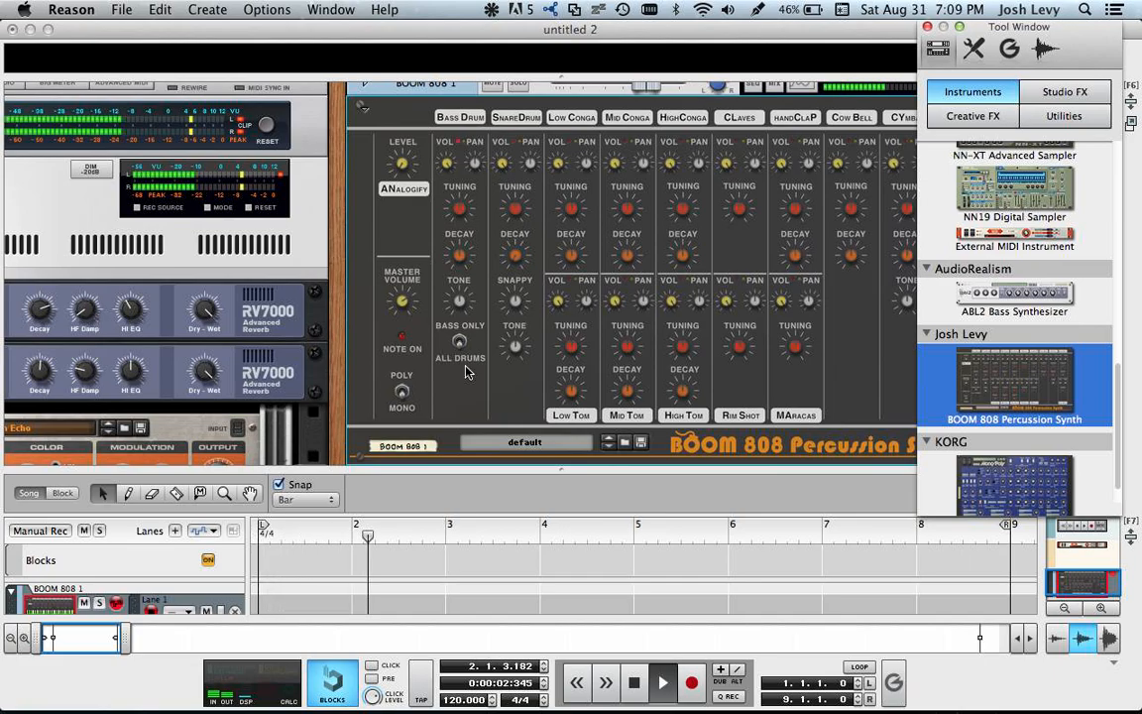
pyautogui.click(662, 682)
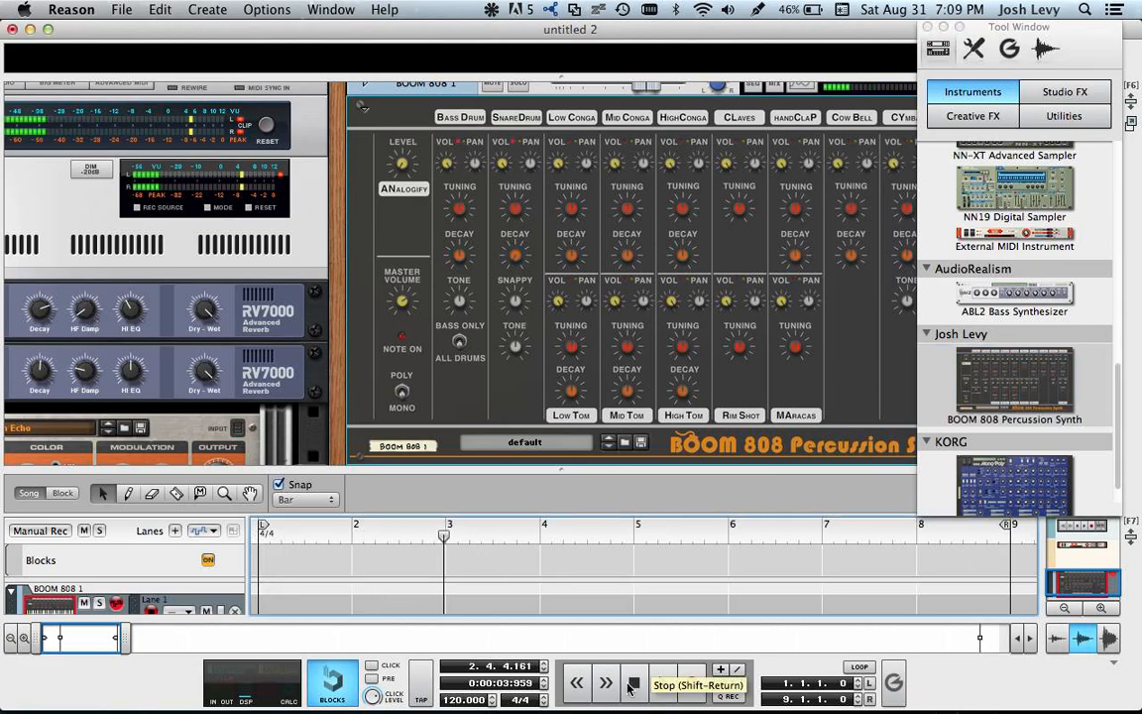
pyautogui.click(692, 682)
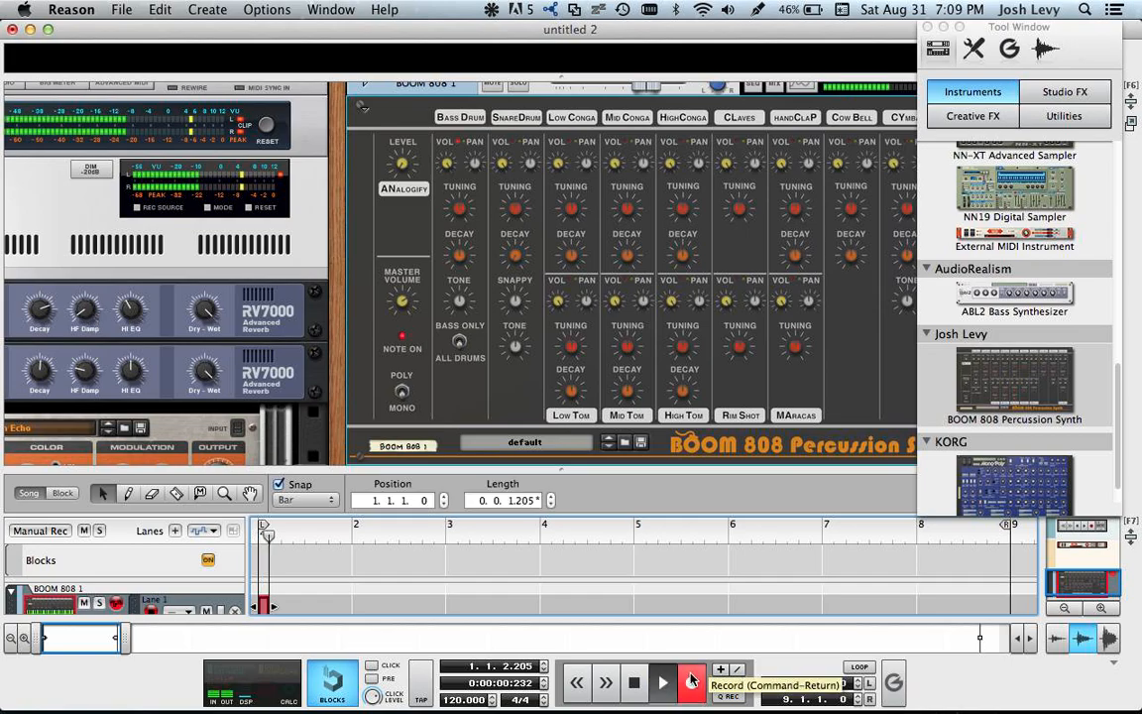
# - Record the incoming pattern as a MIDI clip on the BOOM 808 track
pyautogui.click(690, 682)
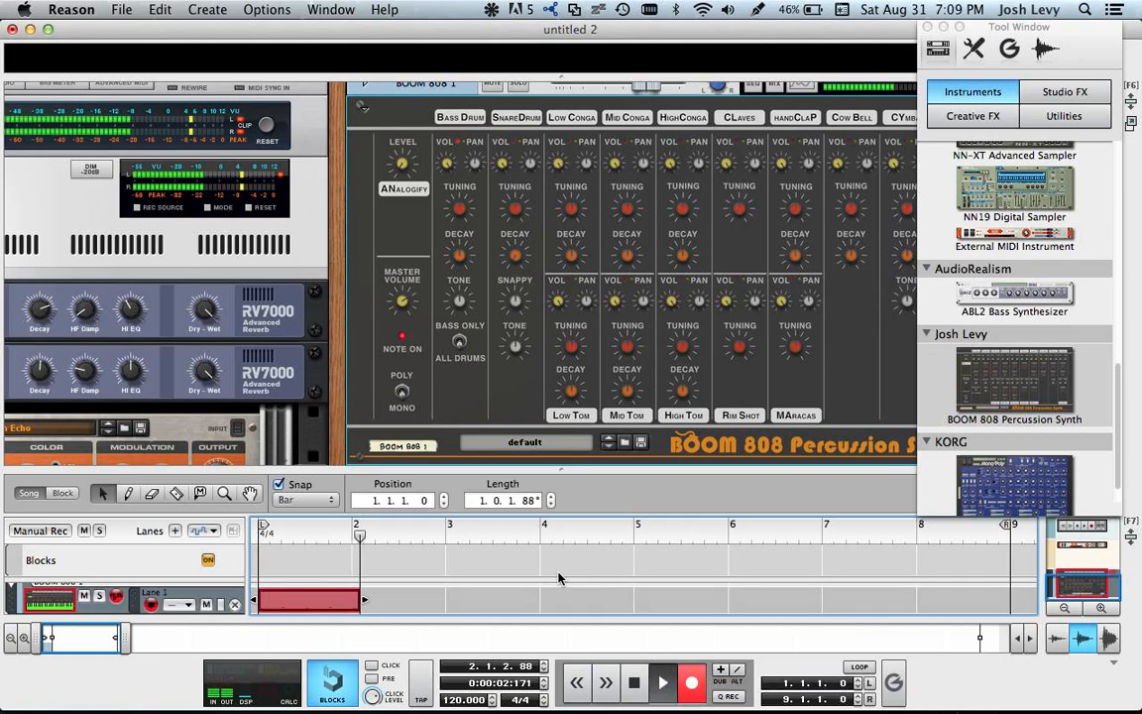
pyautogui.click(662, 682)
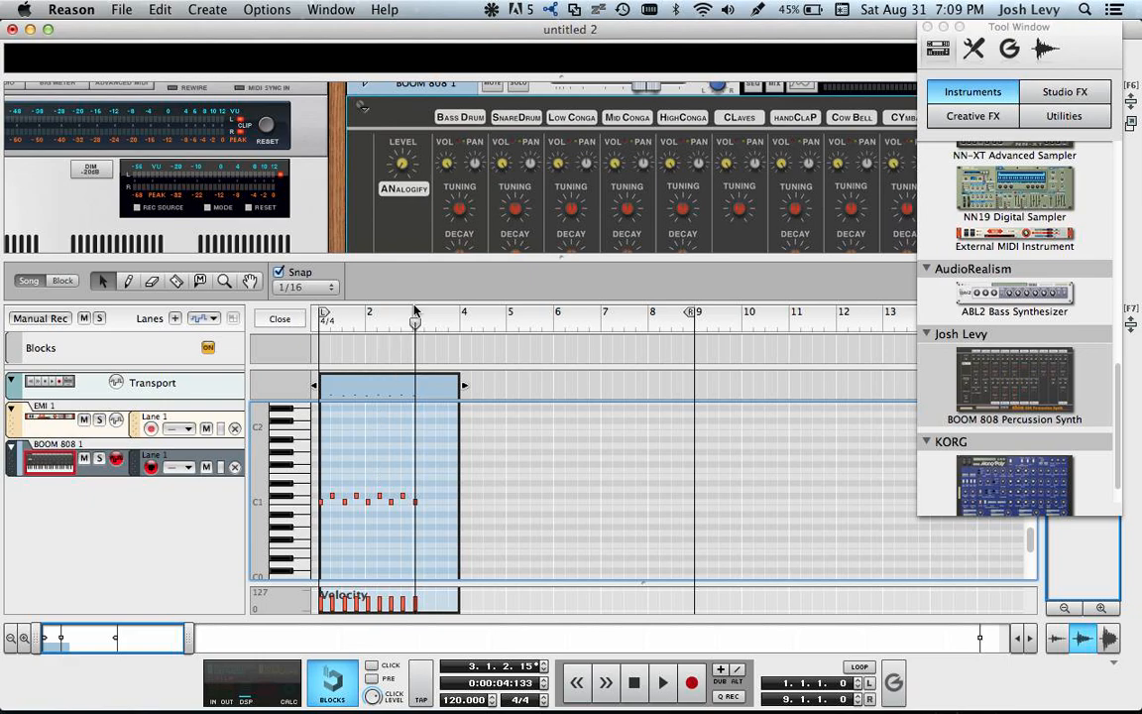
pyautogui.moveTo(440, 260)
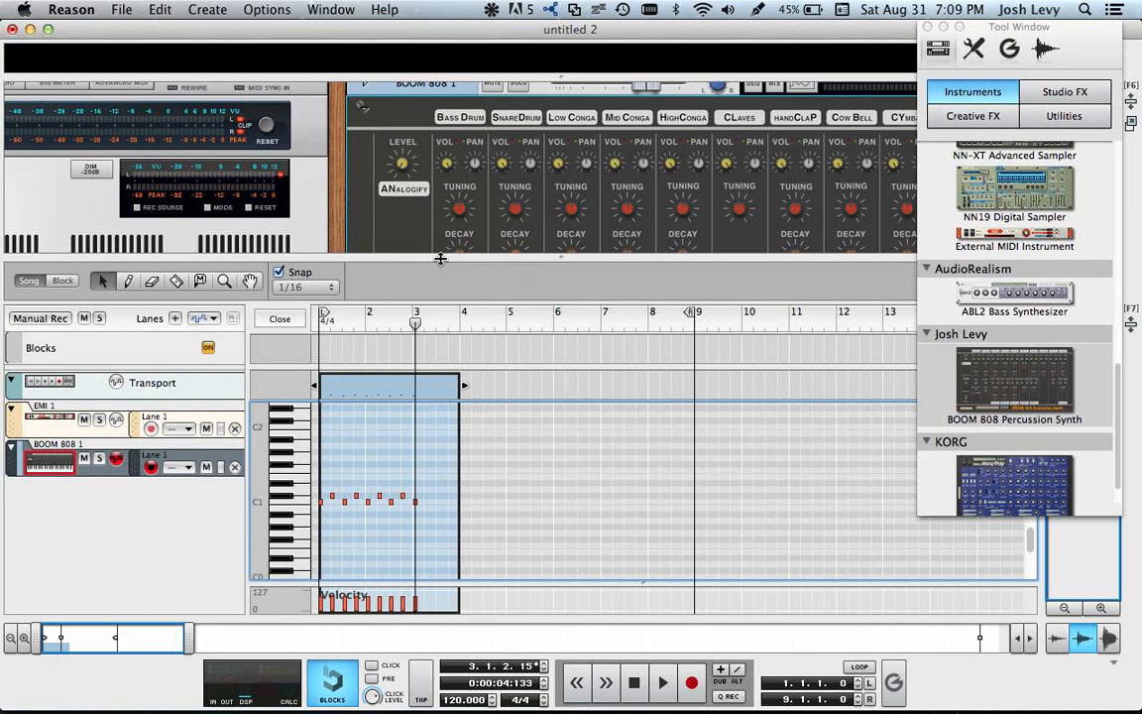
pyautogui.moveTo(595, 448)
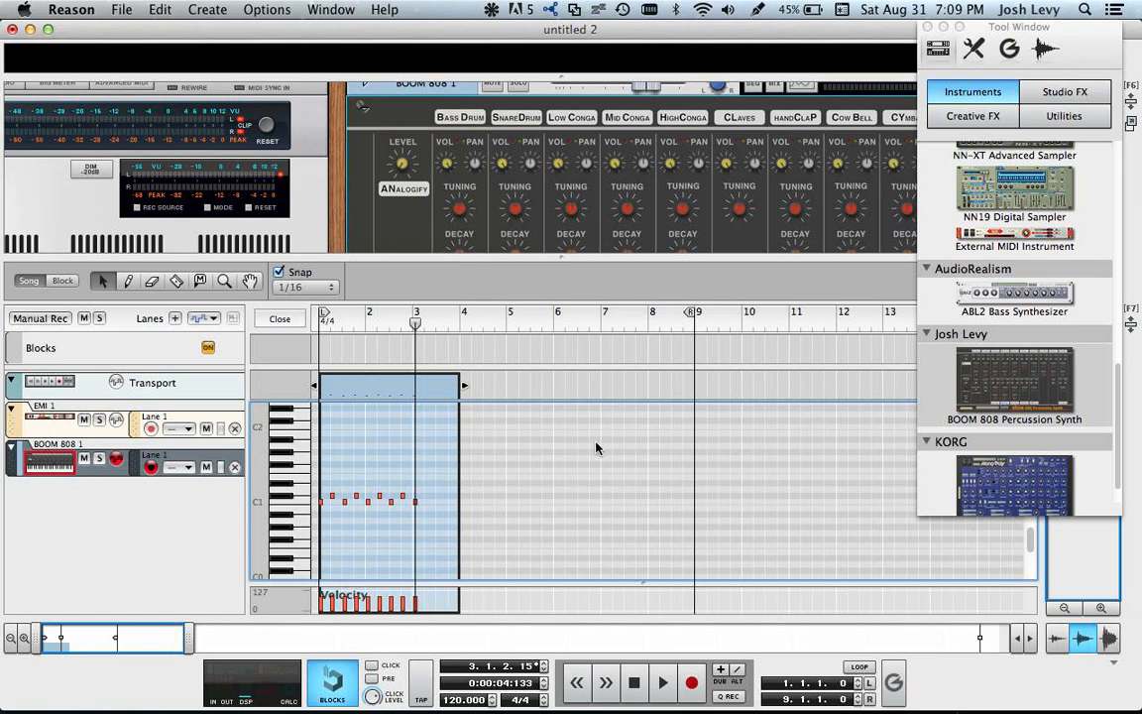